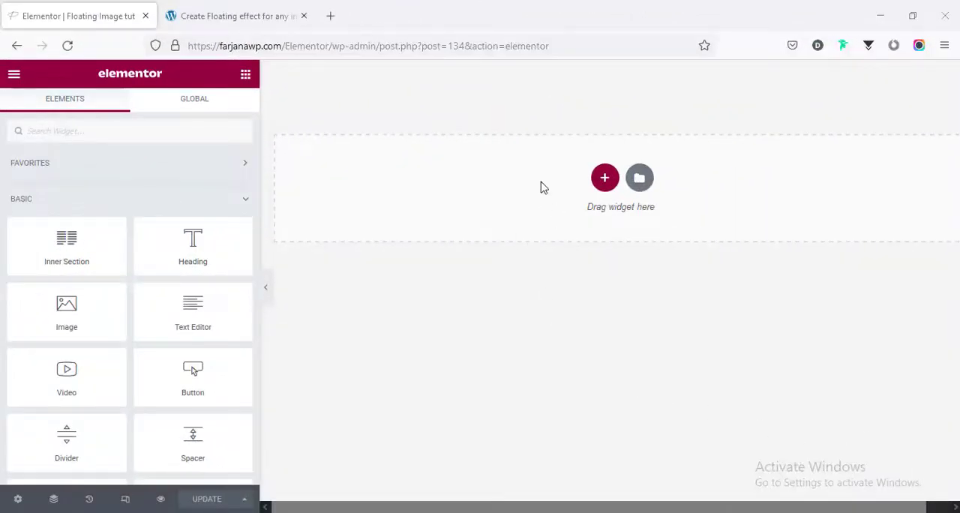
Step: Add a three-column section and set its height to Fit To Screen
click(604, 178)
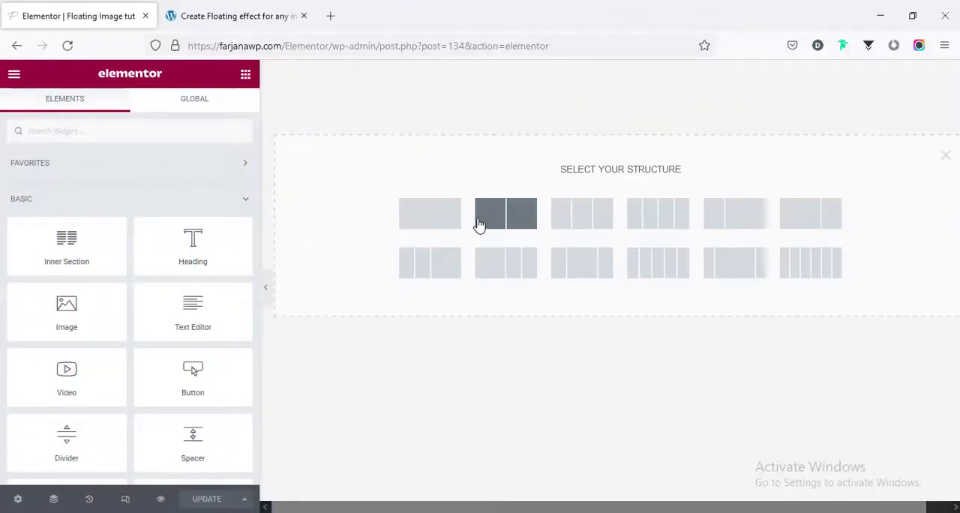
mouse_move(587, 217)
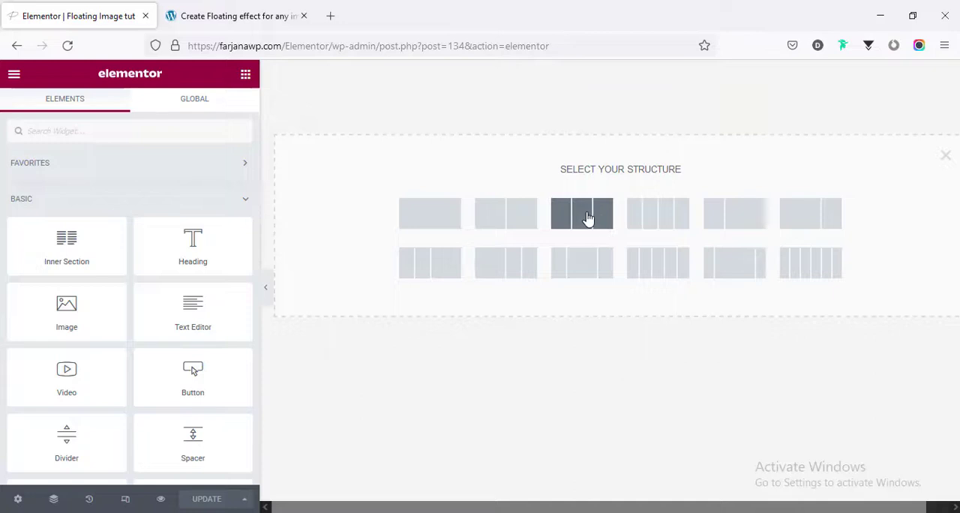
click(581, 214)
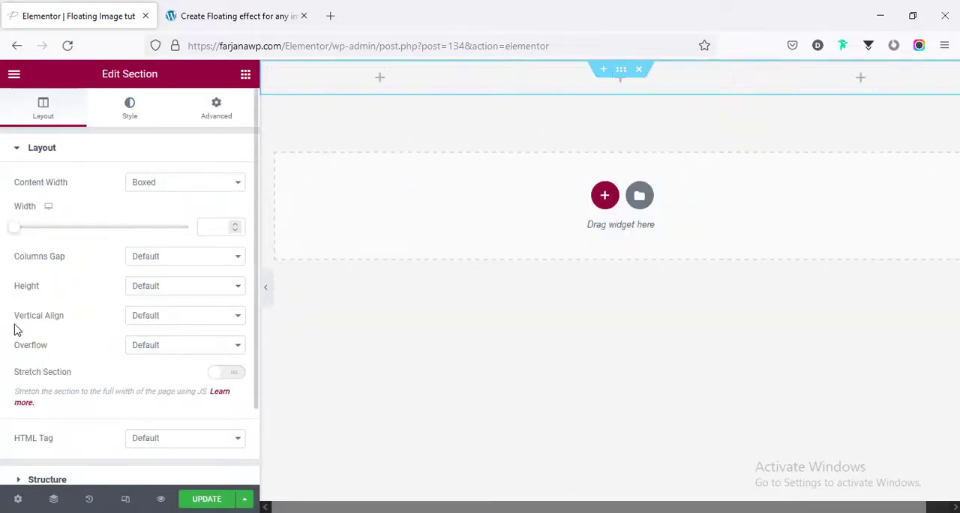
click(185, 285)
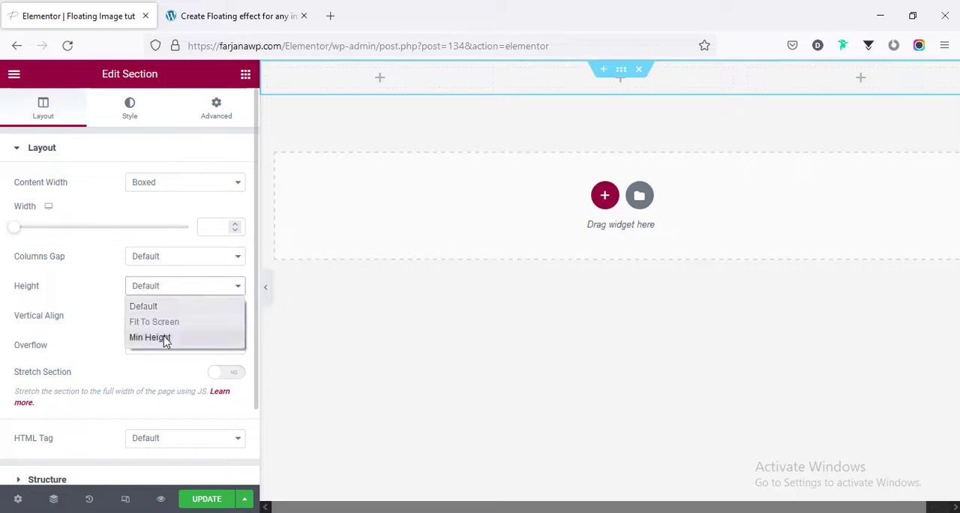
click(154, 321)
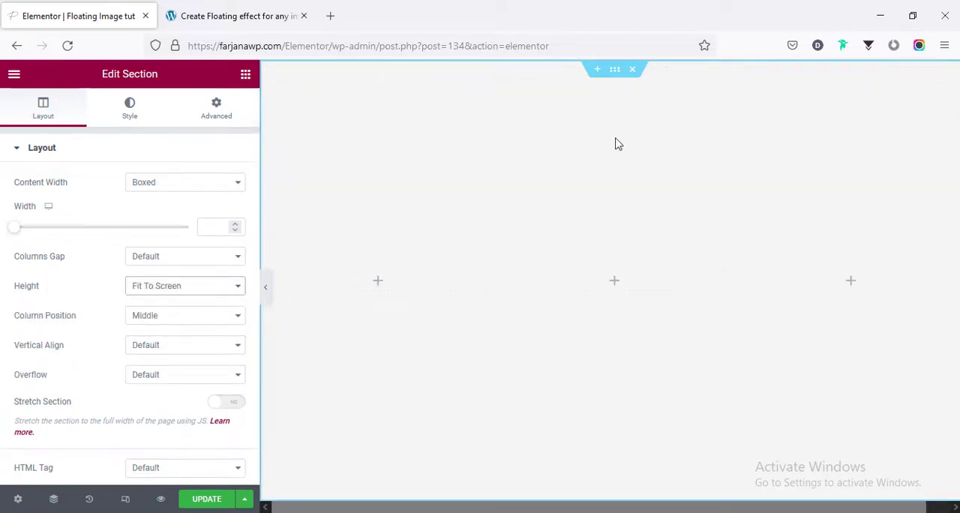
mouse_move(635, 303)
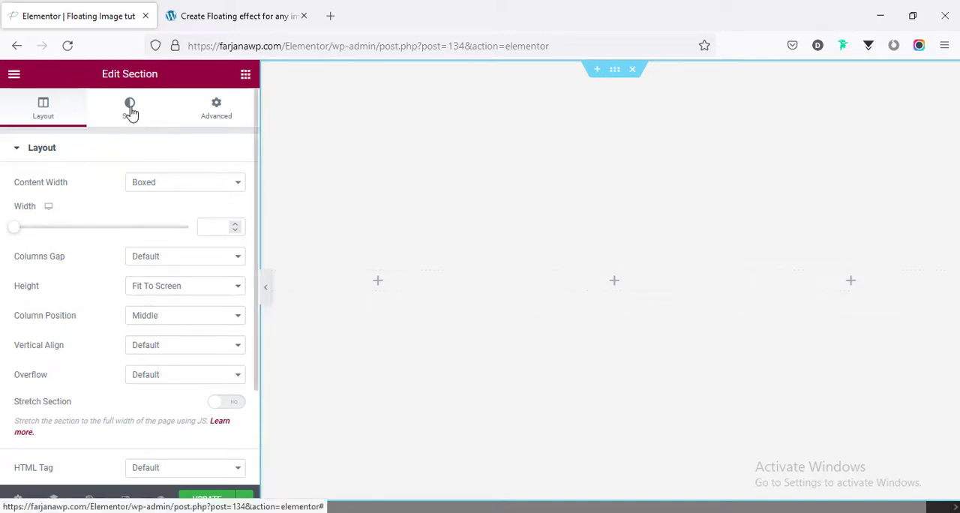
Step: Give the section a solid #020101 near-black background colour in the Style tab
click(129, 107)
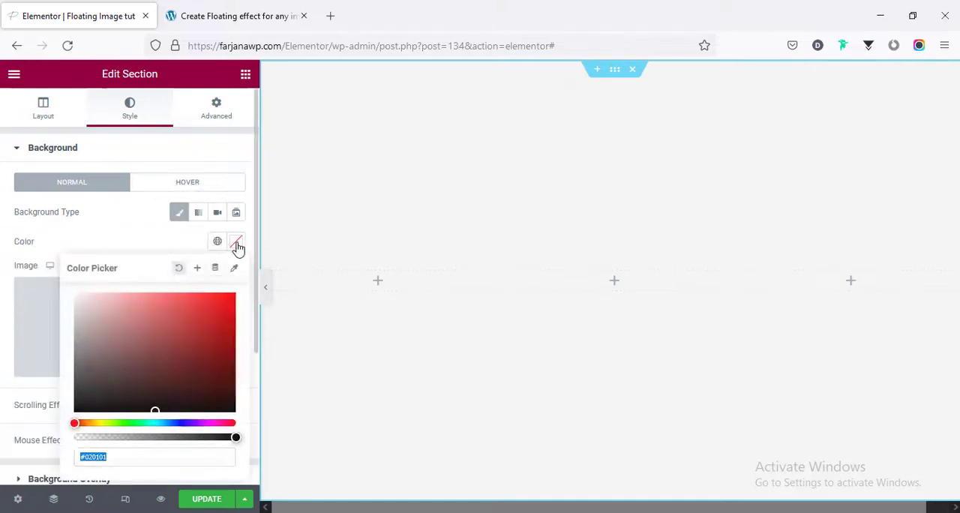
click(535, 319)
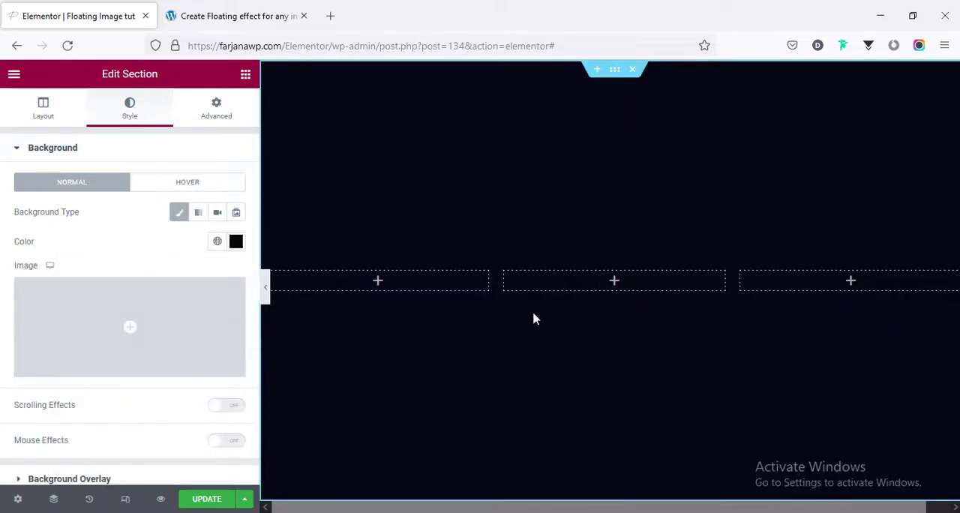
mouse_move(632, 224)
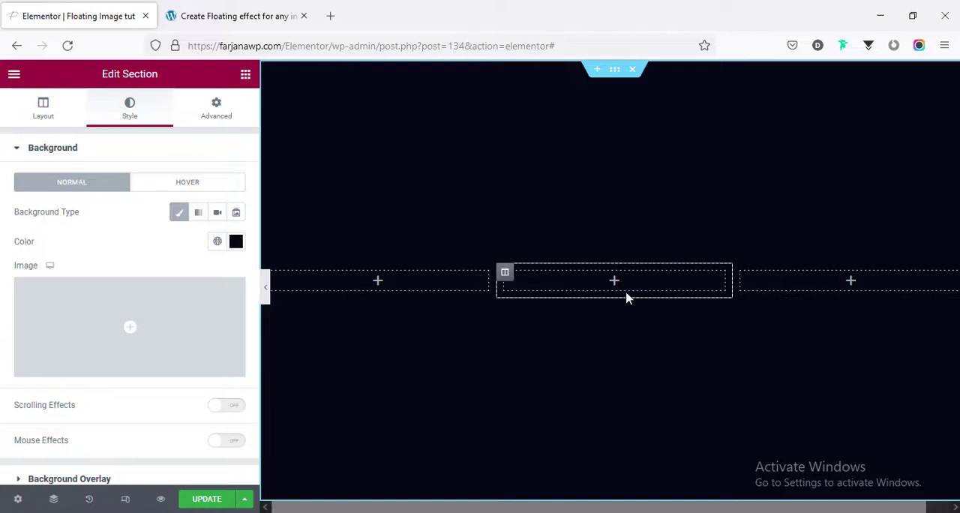
mouse_move(594, 308)
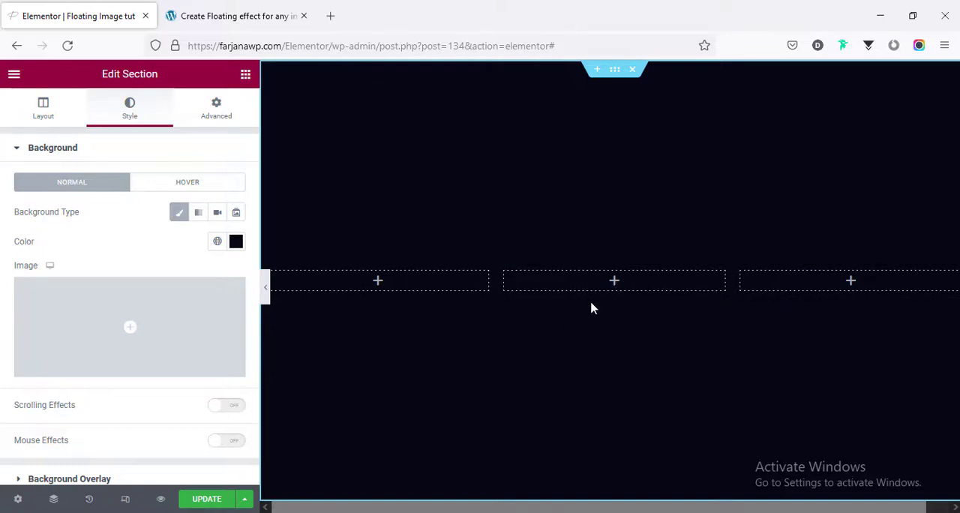
mouse_move(469, 338)
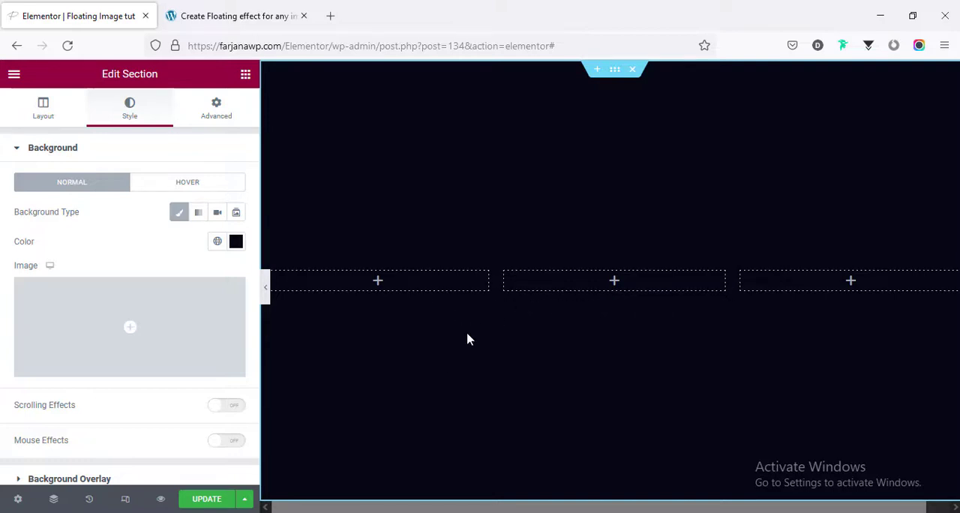
Step: Insert man-fashion.png from the Media Library into an Image widget in the middle column
click(613, 280)
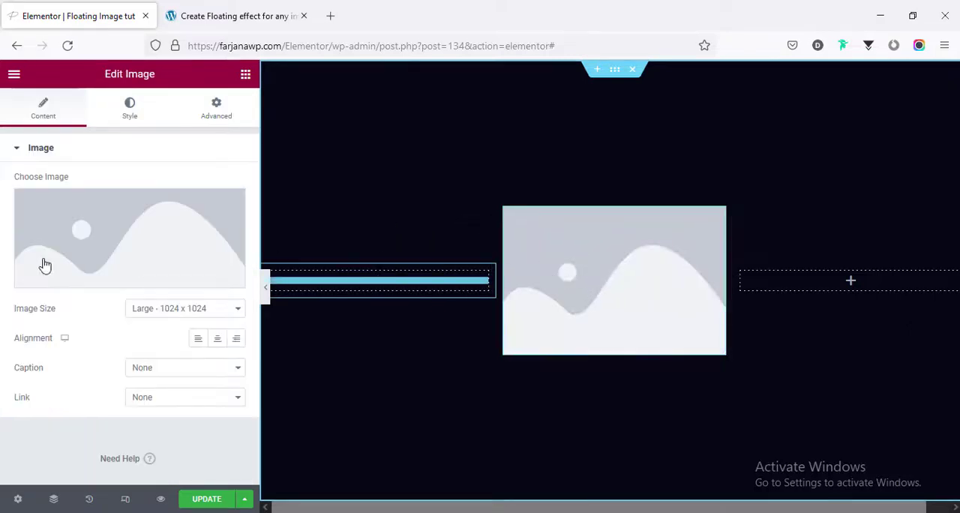
mouse_move(135, 252)
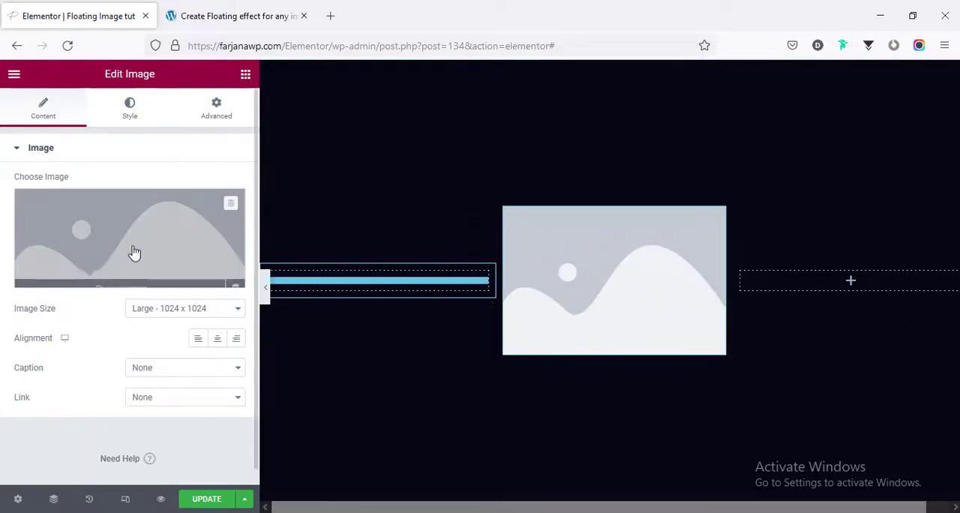
click(133, 252)
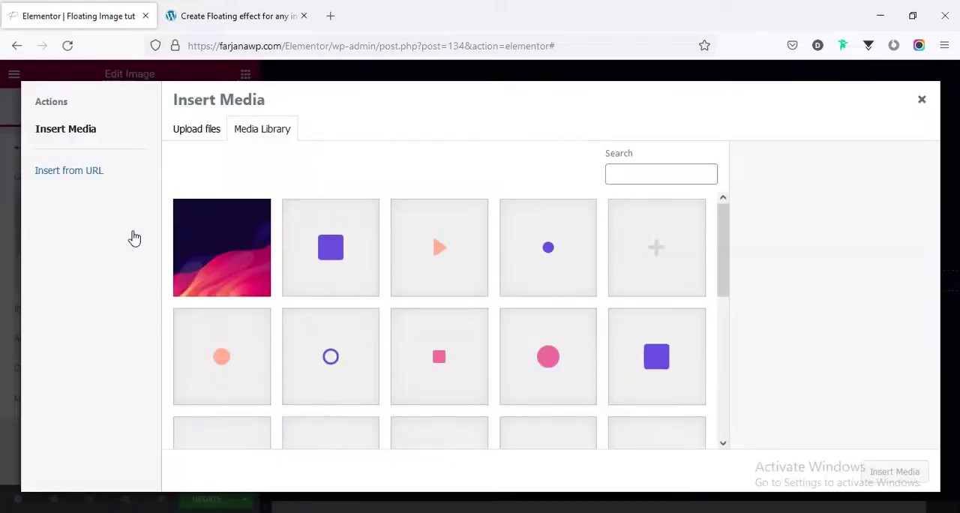
scroll(down, 3)
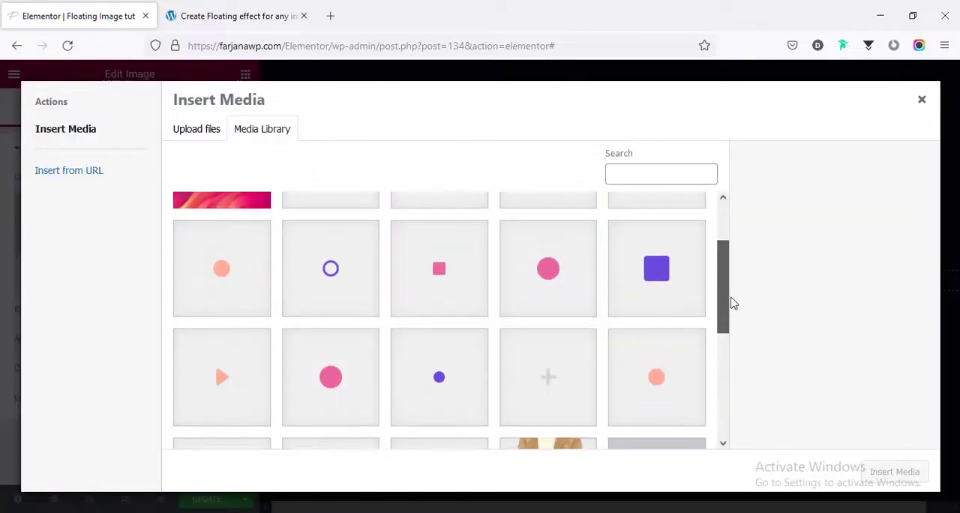
scroll(down, 3)
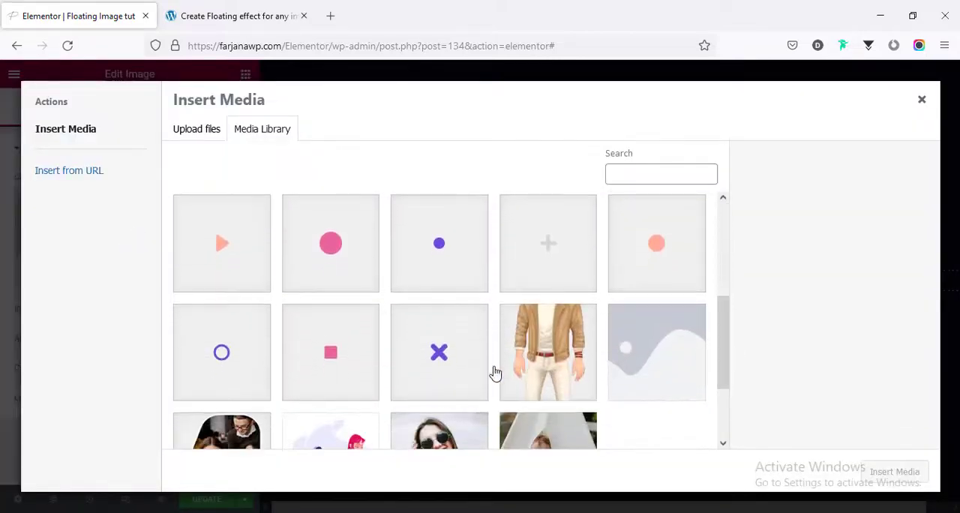
click(547, 352)
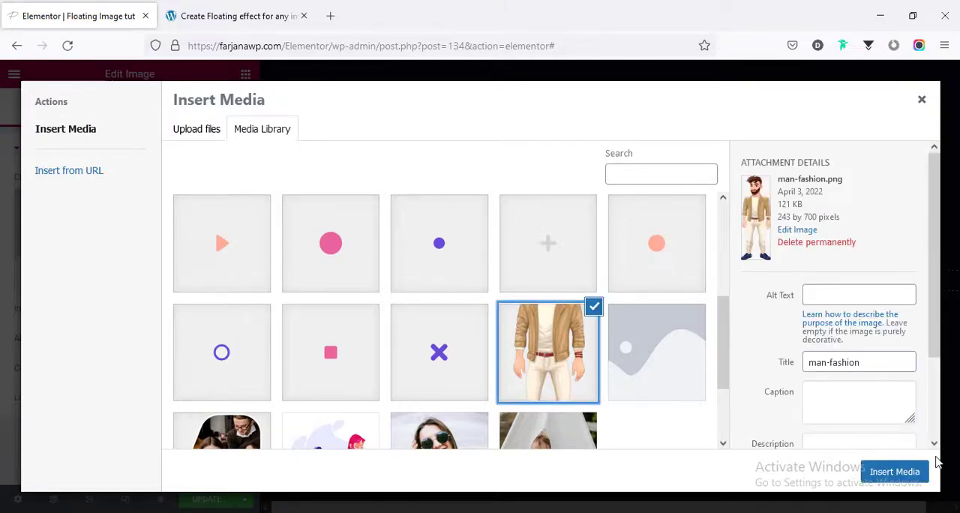
click(895, 472)
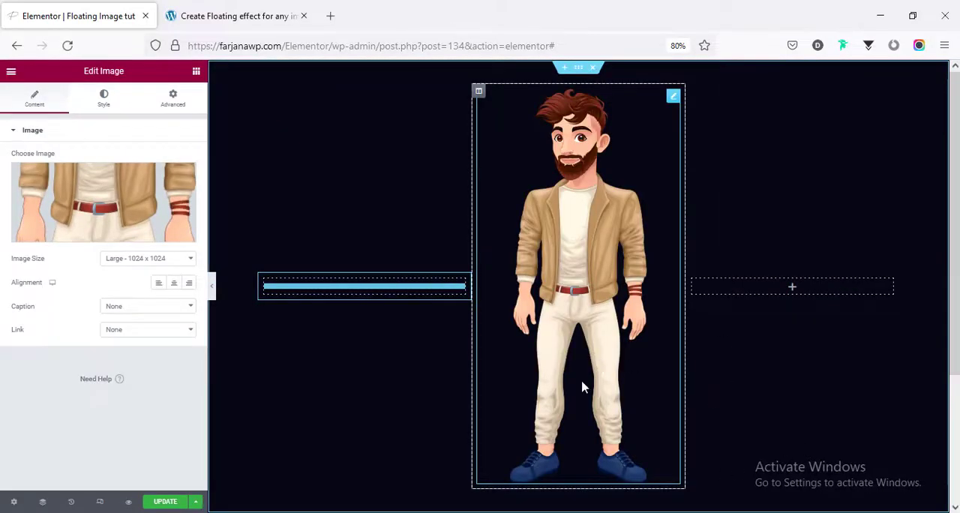
mouse_move(596, 366)
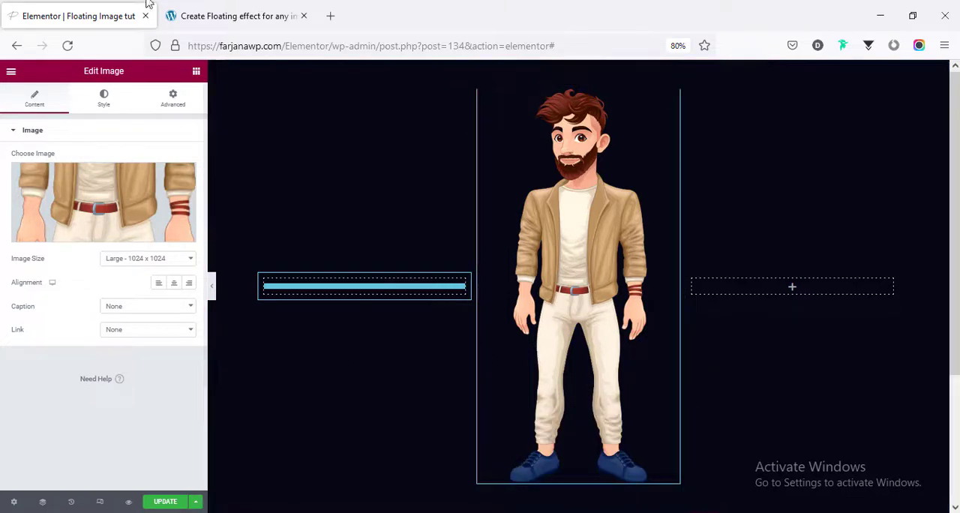
Step: Copy the float animation CSS from the farjana-rashid.com blog post into the clipboard
click(240, 15)
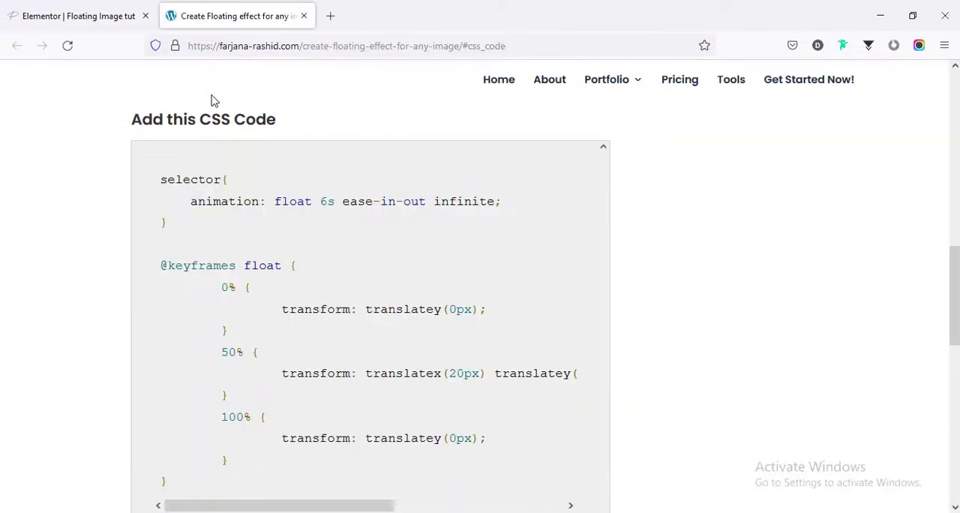
mouse_move(361, 51)
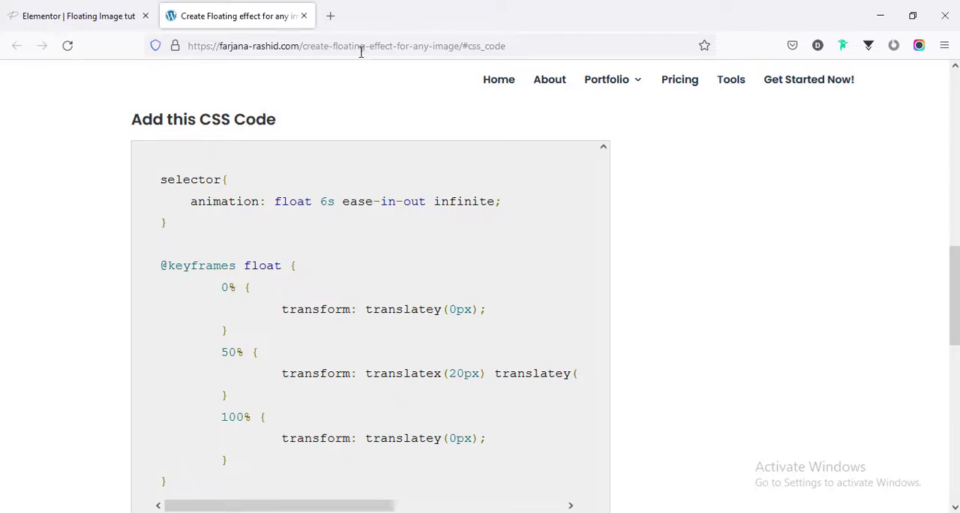
mouse_move(258, 238)
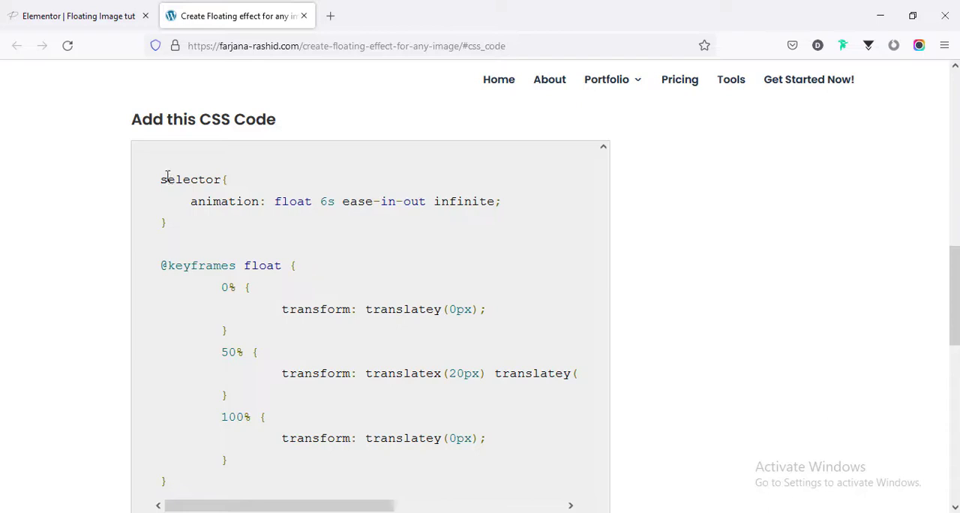
mouse_move(240, 354)
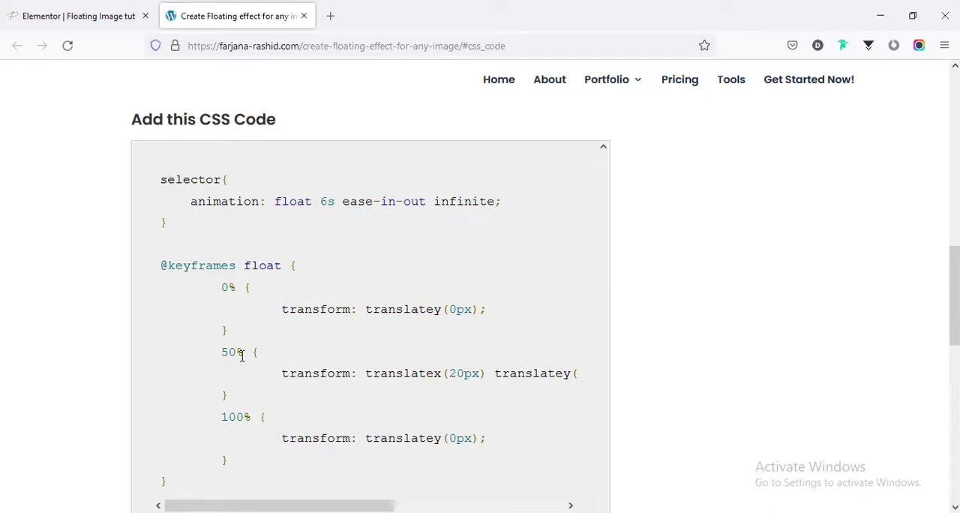
click(74, 15)
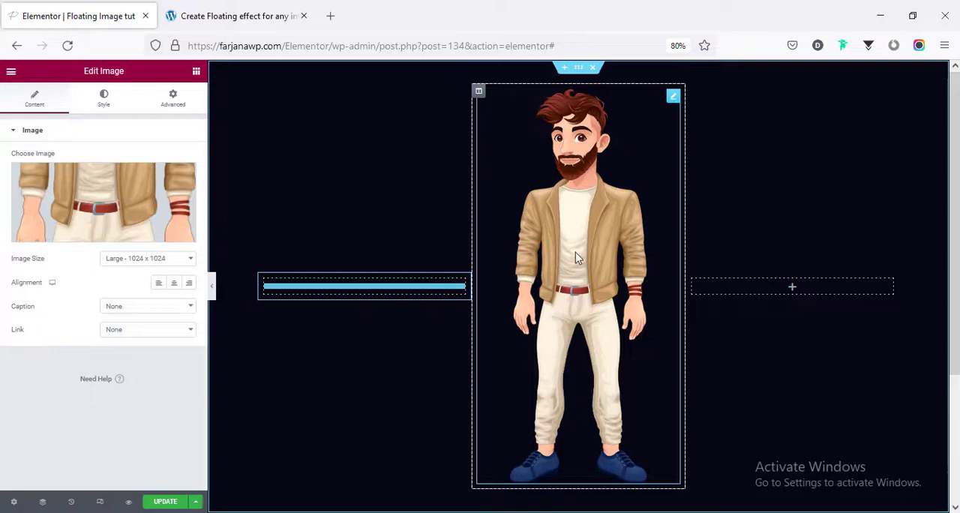
click(240, 15)
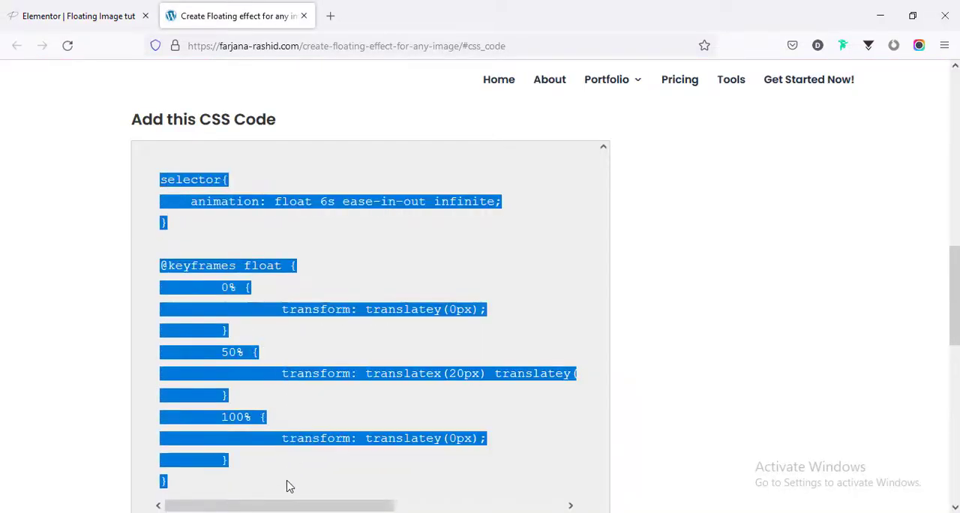
click(79, 16)
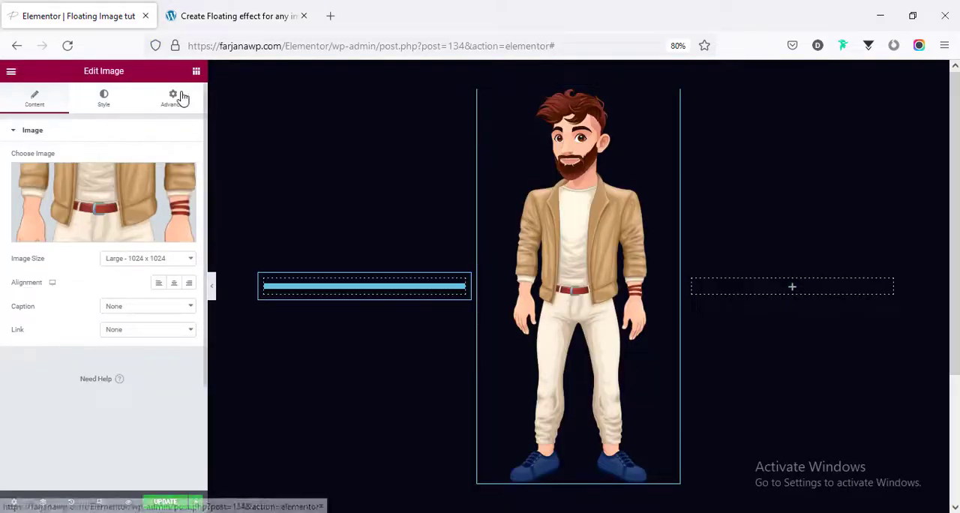
Step: Show the character image's Advanced settings in the Edit Image panel
click(173, 98)
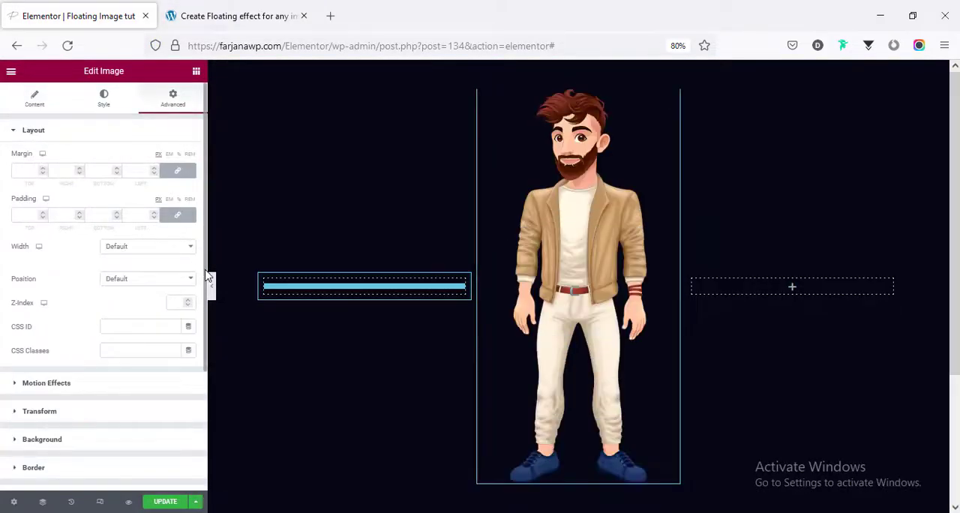
click(33, 129)
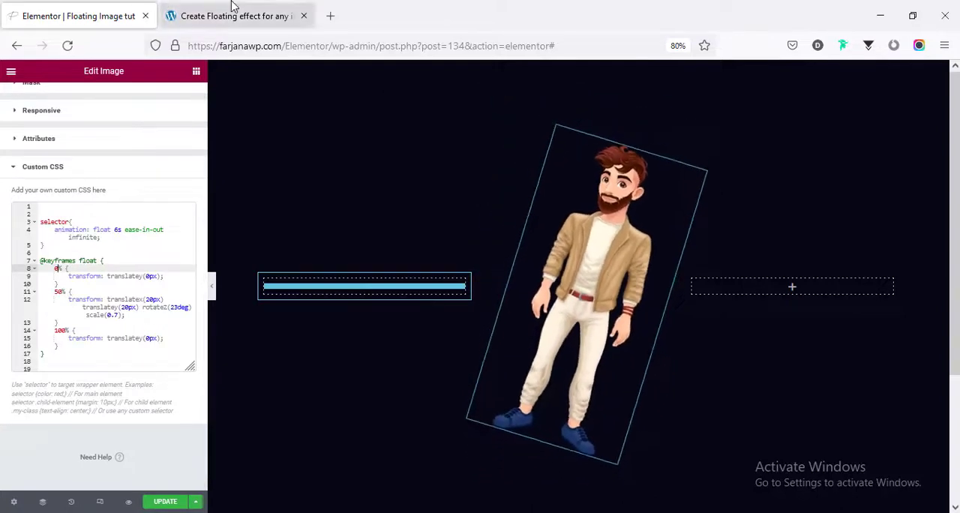
click(240, 15)
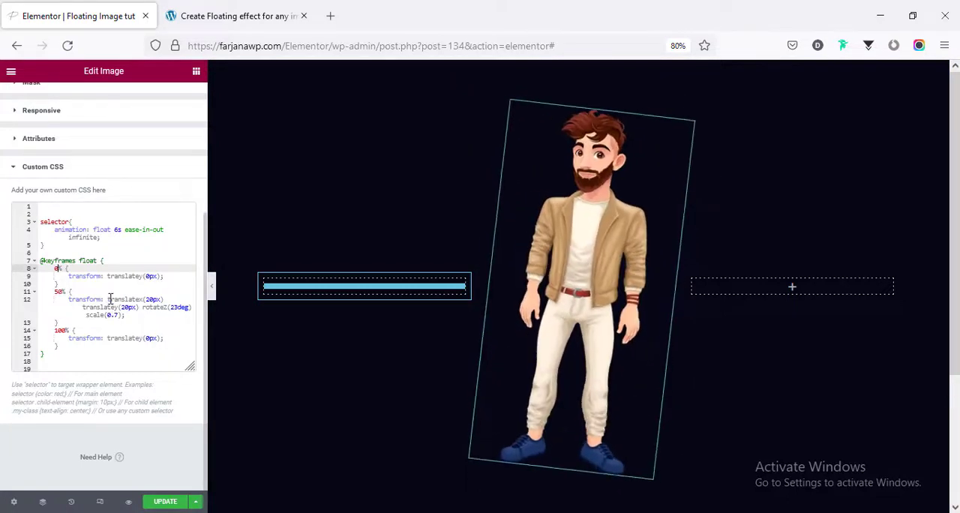
double_click(124, 298)
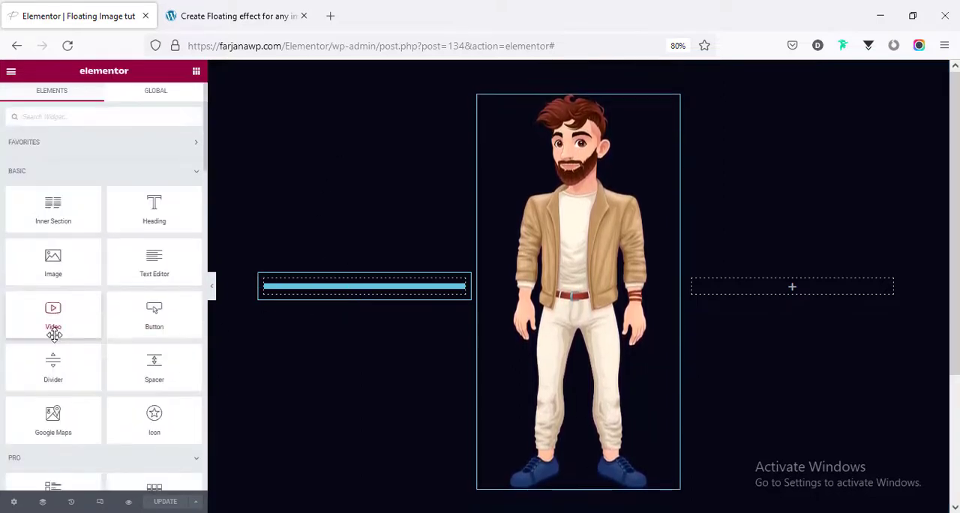
Step: Add an Image widget in the left column showing the purple square graphic
drag(52, 259, 364, 286)
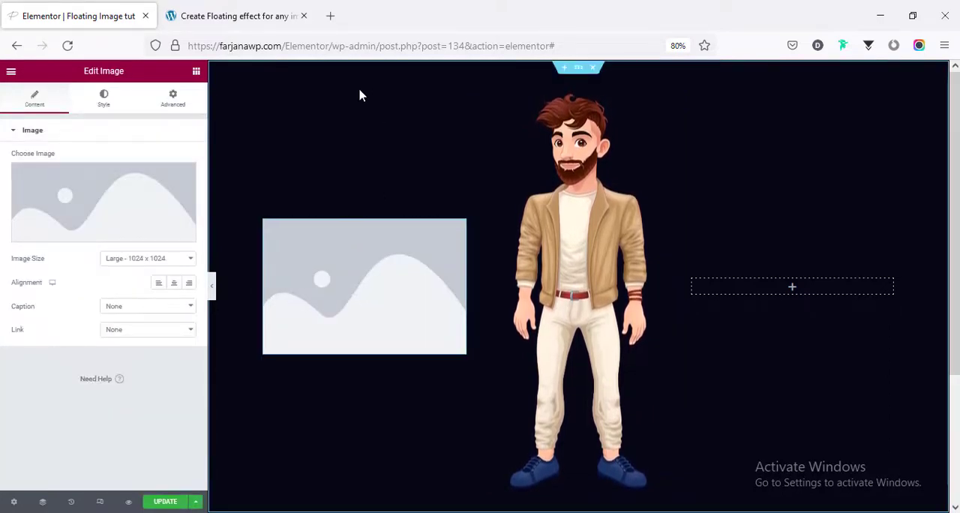
click(103, 201)
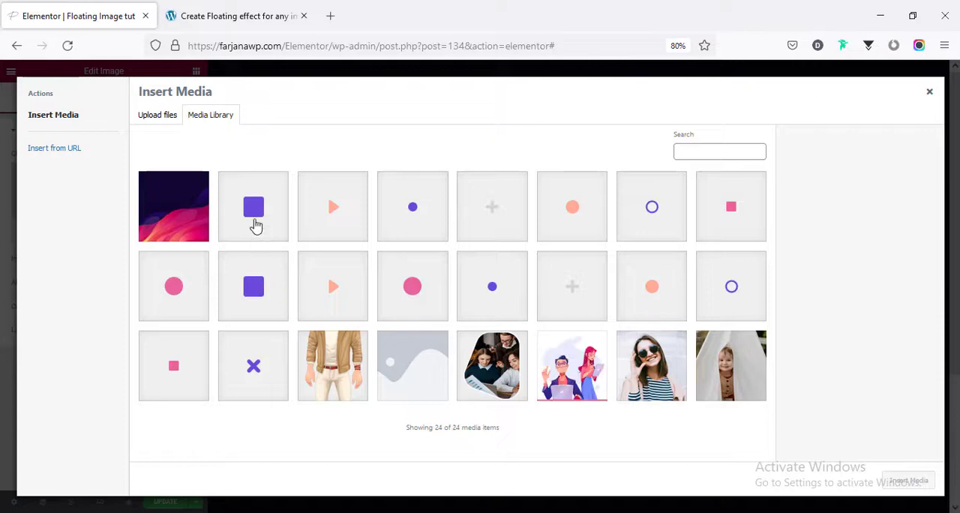
click(253, 285)
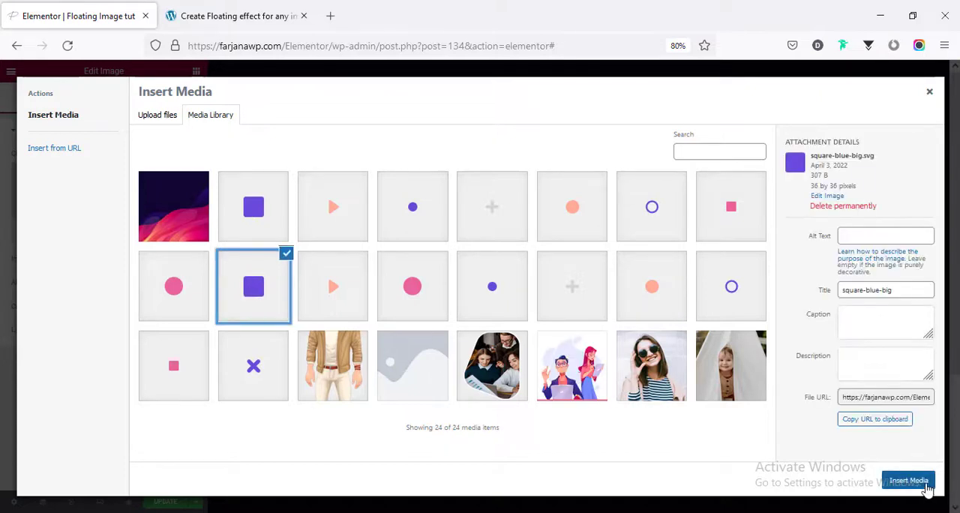
click(910, 480)
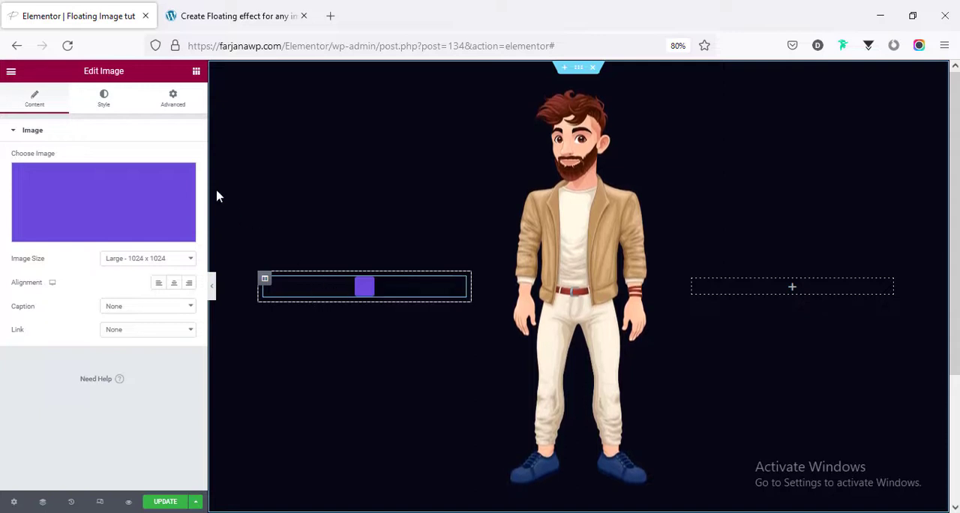
Step: Set the square to Inline width and Absolute position, offset 190 by 248 px
click(173, 97)
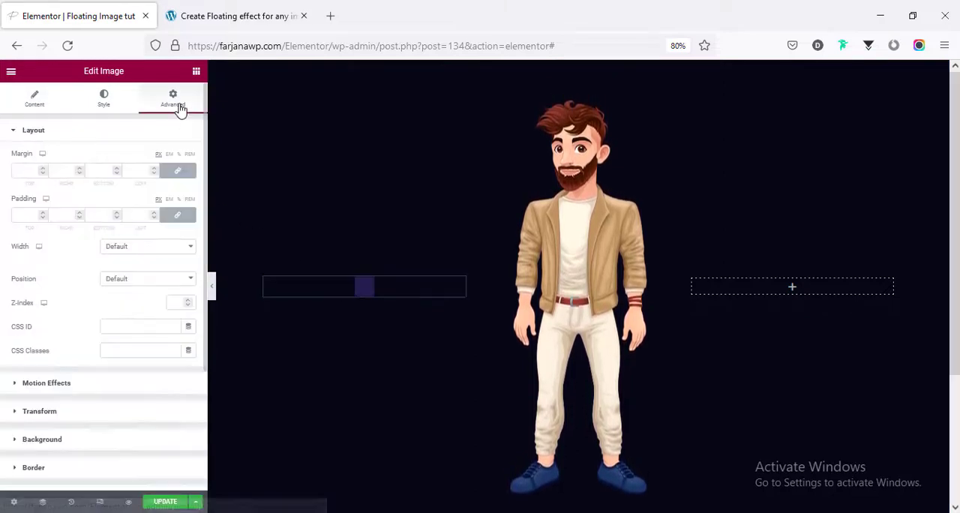
click(146, 245)
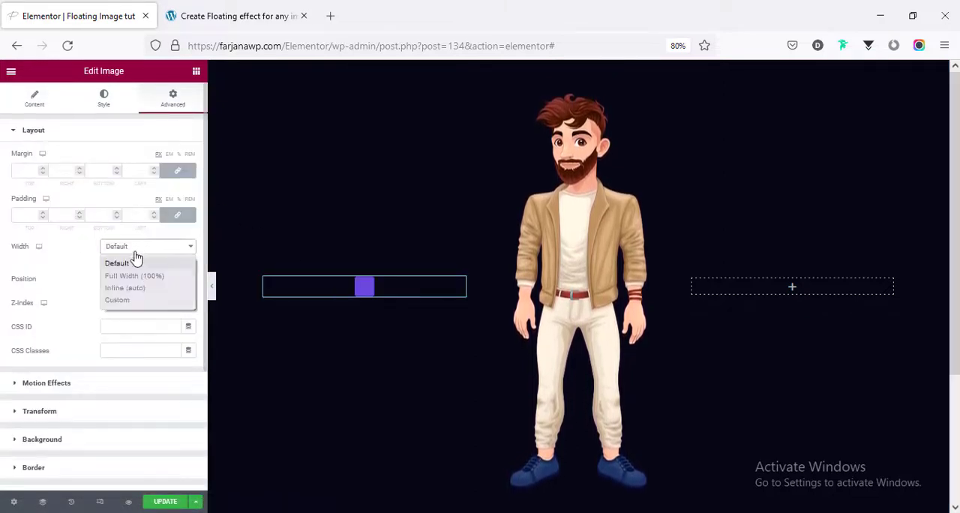
click(125, 288)
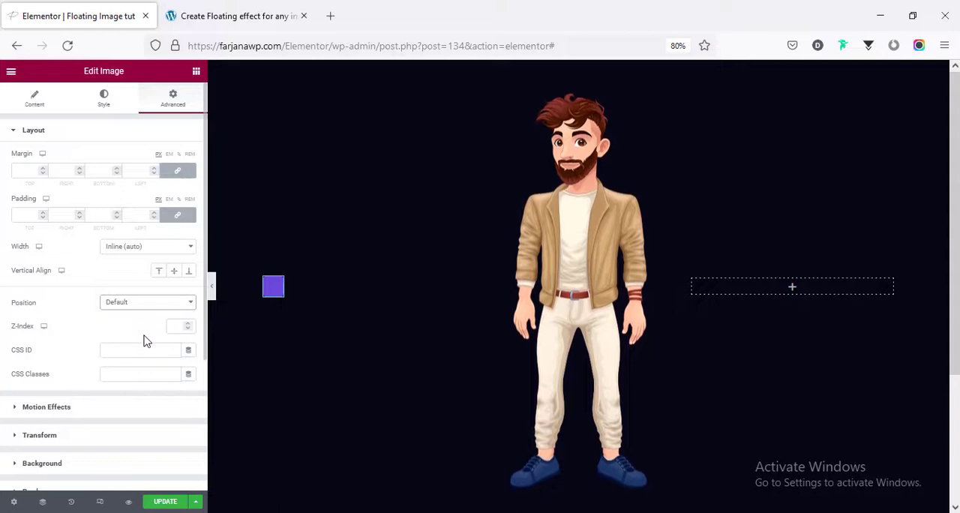
click(146, 302)
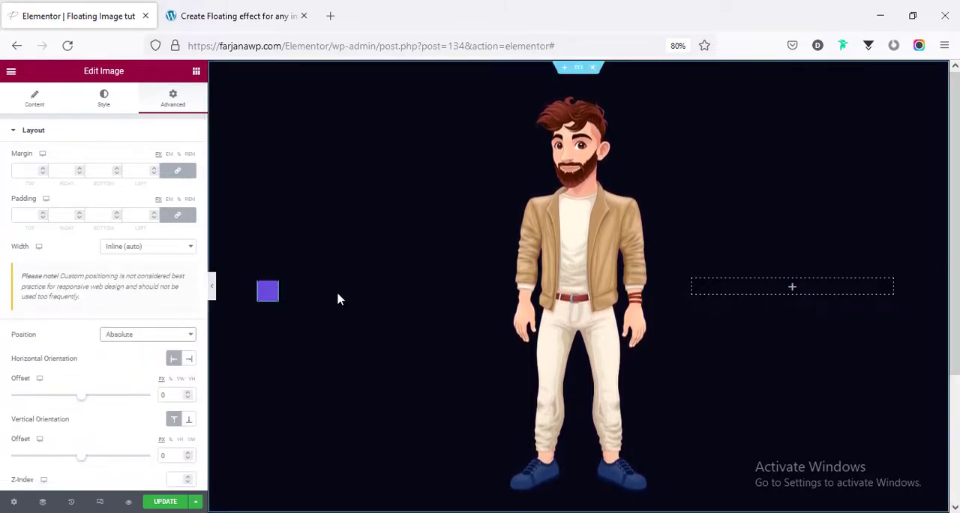
click(268, 291)
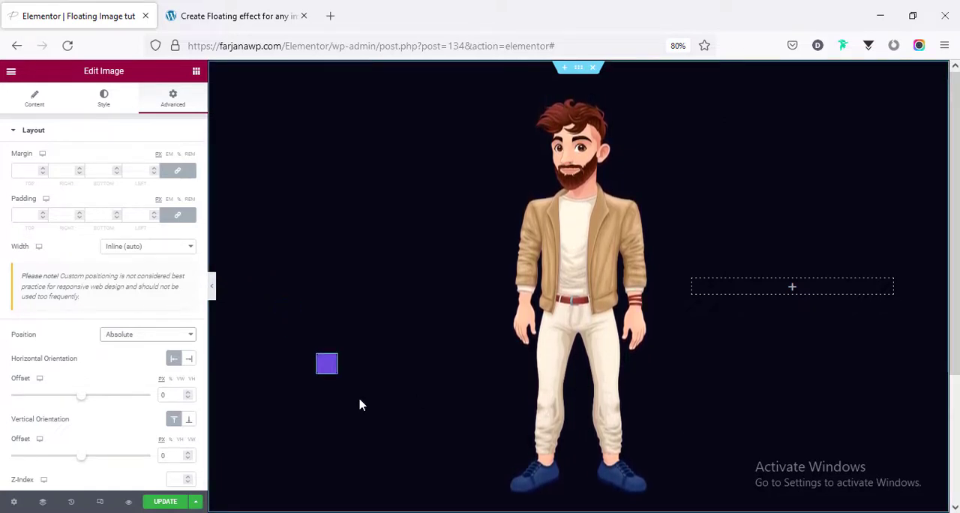
drag(326, 364, 375, 430)
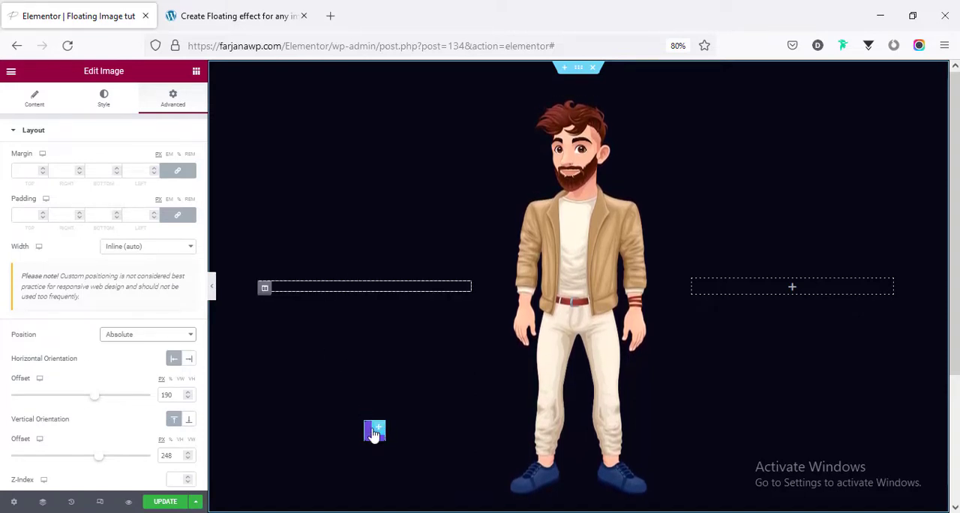
Step: Clear the purple square's Custom CSS and begin a new selector rule
click(236, 15)
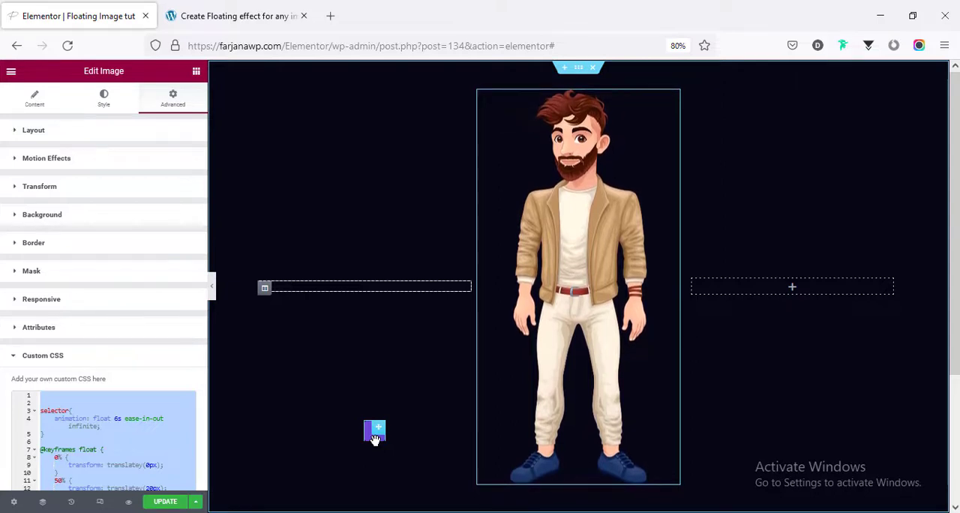
click(33, 129)
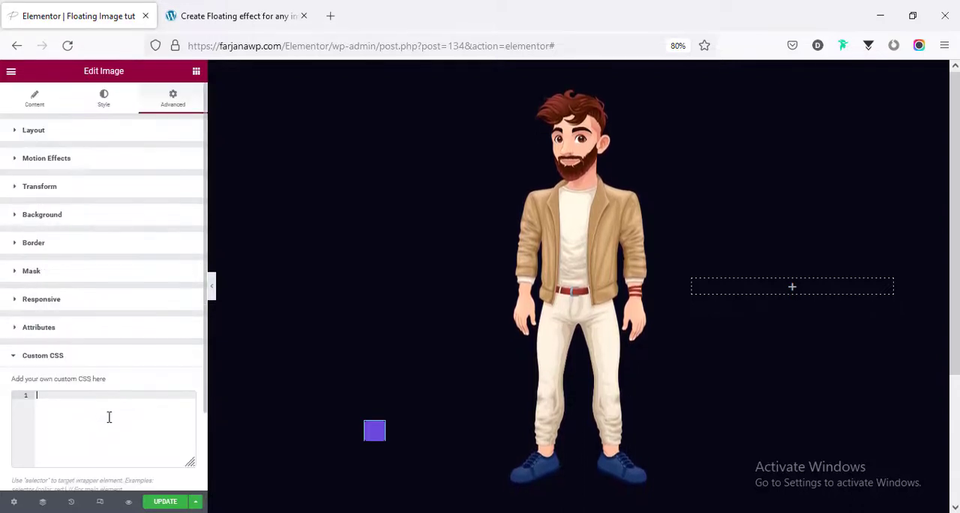
text(selector{)
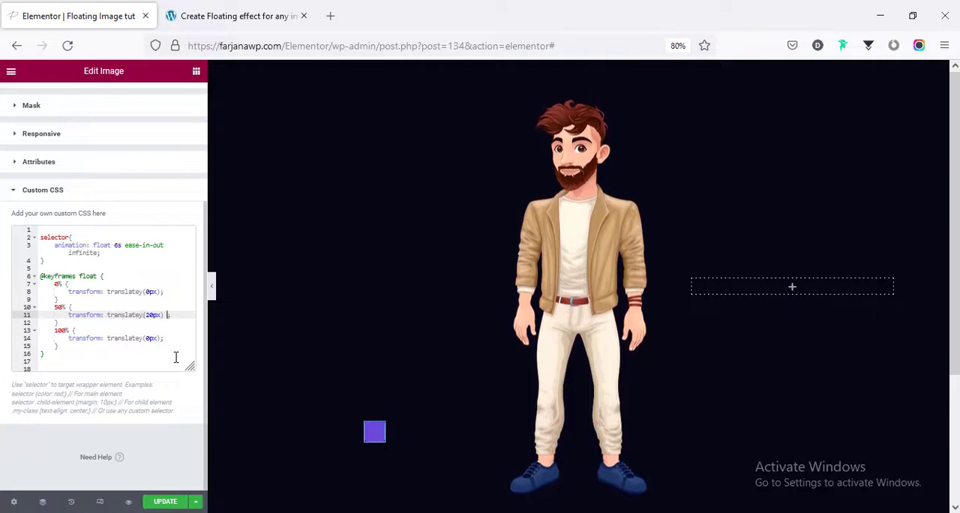
Step: Add translateX(20px) and a rotate transform to the float keyframes' 50% step
text(translateX();)
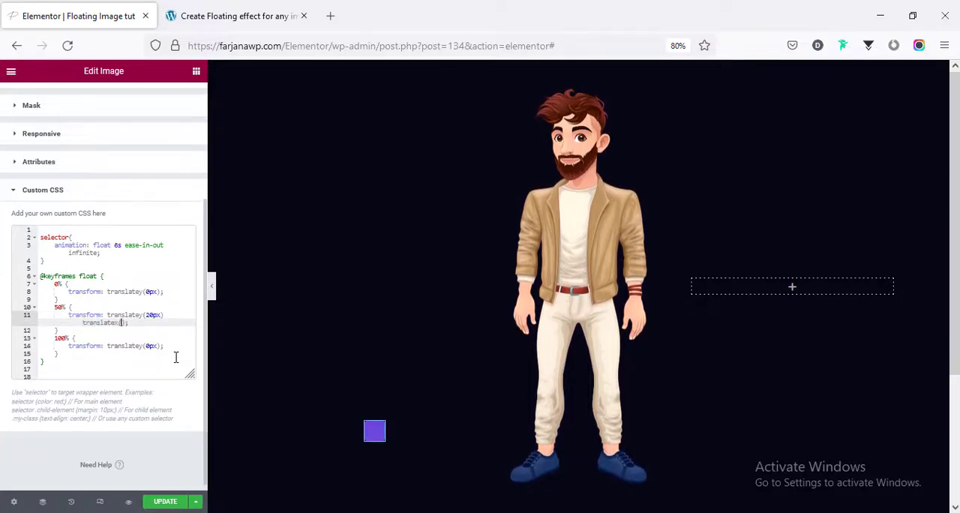
text(20px)
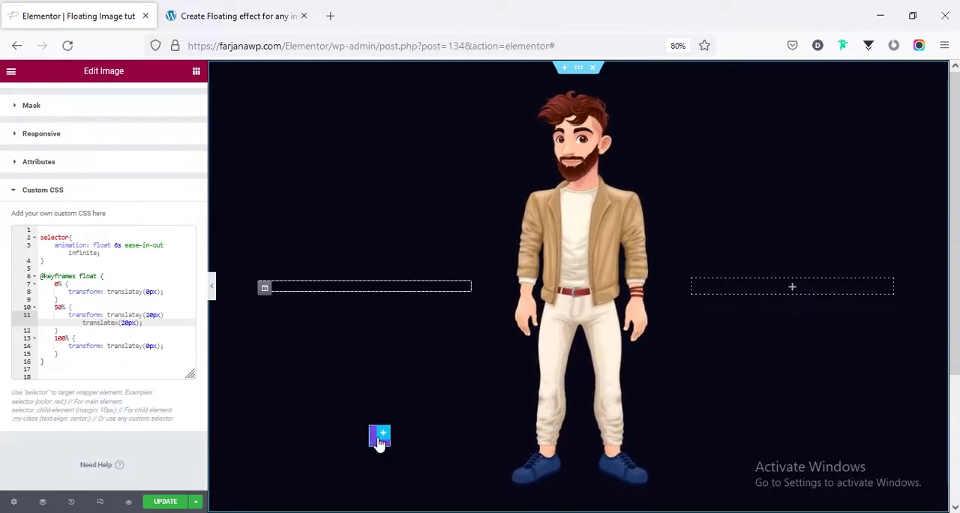
text(rotateZ(23deg)
click(116, 244)
text(1)
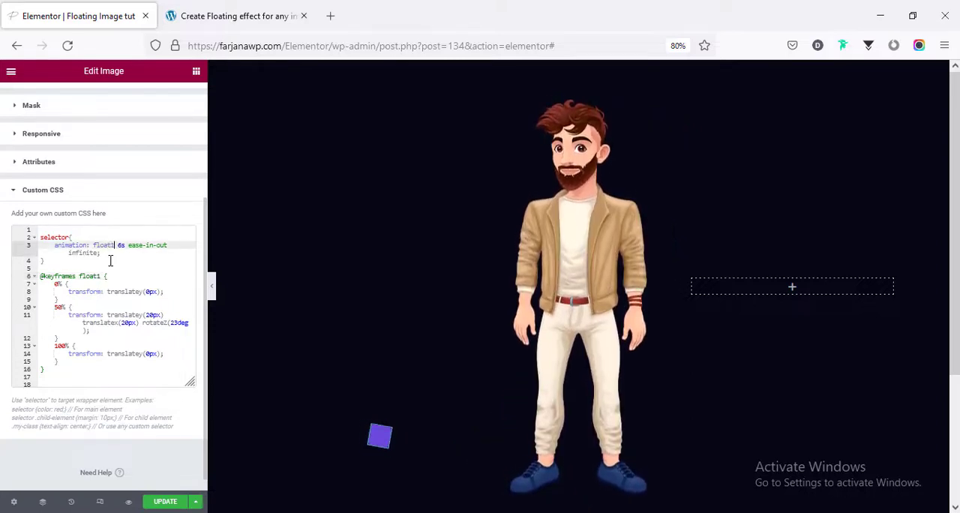
Step: Rename the square's animation and keyframes to float1 with rotateZ(23deg) at 50%
click(570, 292)
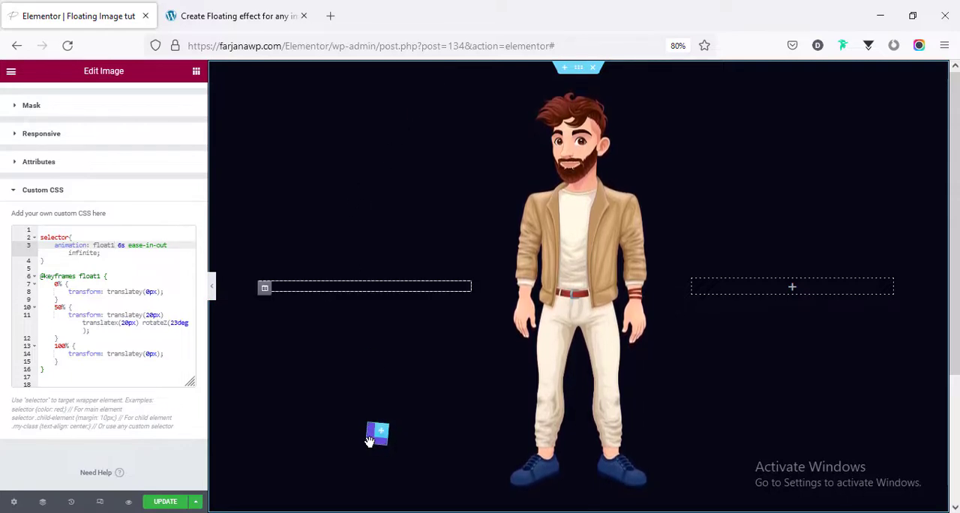
Step: Duplicate the purple square and swap the copy's image for the pink triangle
right_click(376, 432)
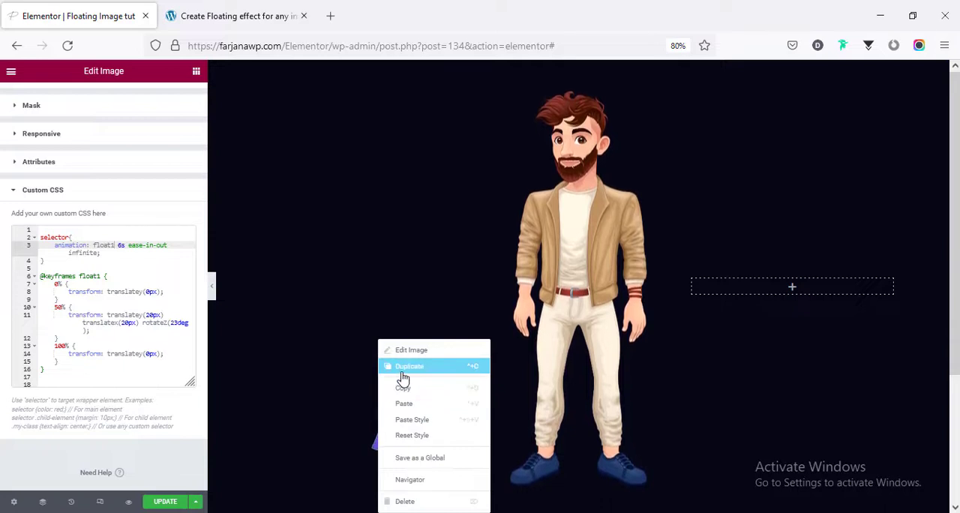
click(412, 365)
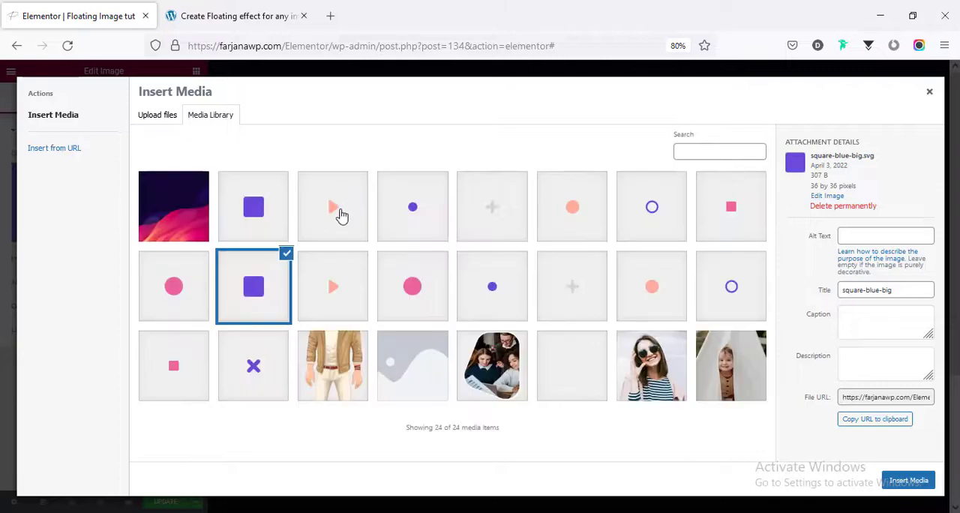
click(913, 481)
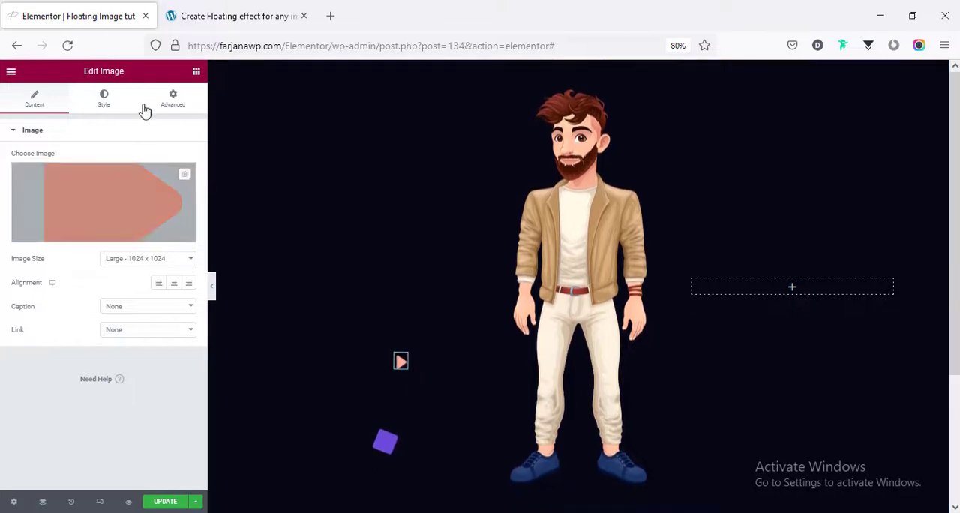
click(172, 98)
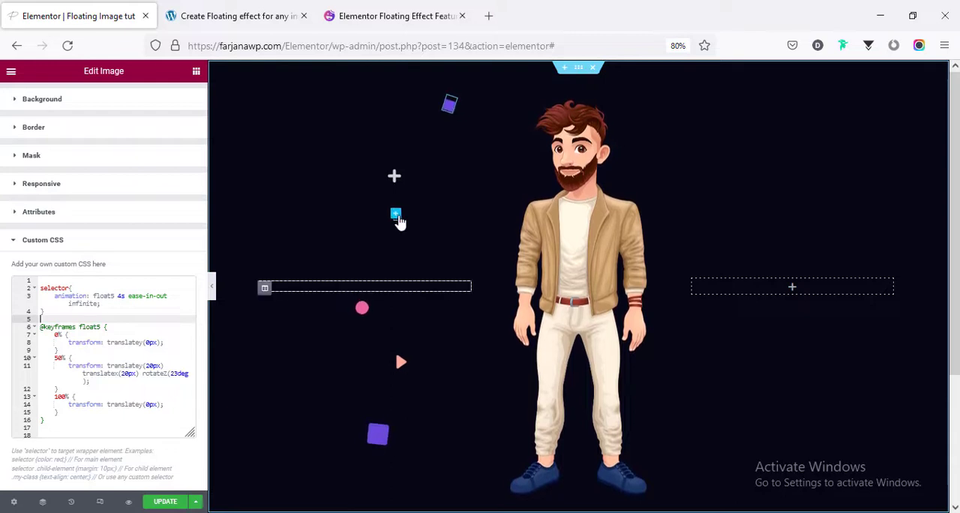
Step: Select the small blue shape and edit its scaled float3 keyframes in Custom CSS
click(172, 98)
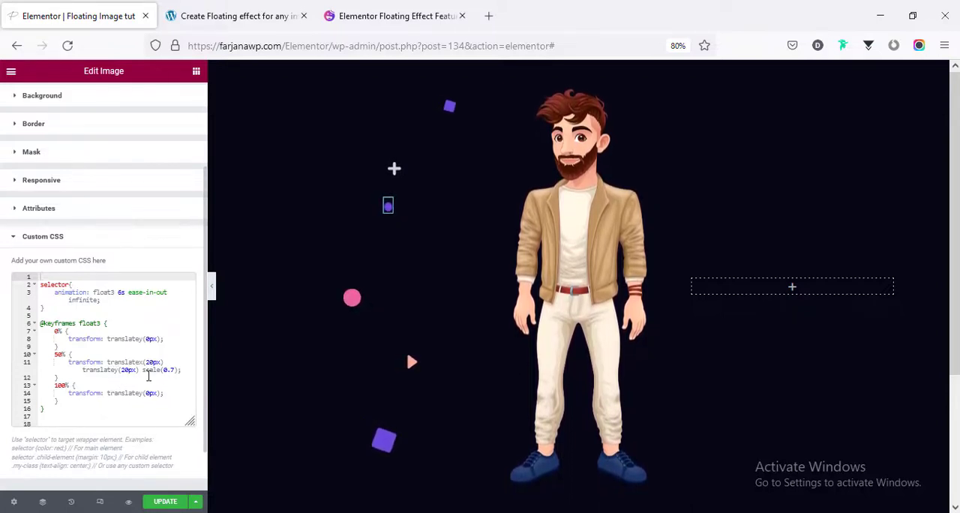
click(388, 205)
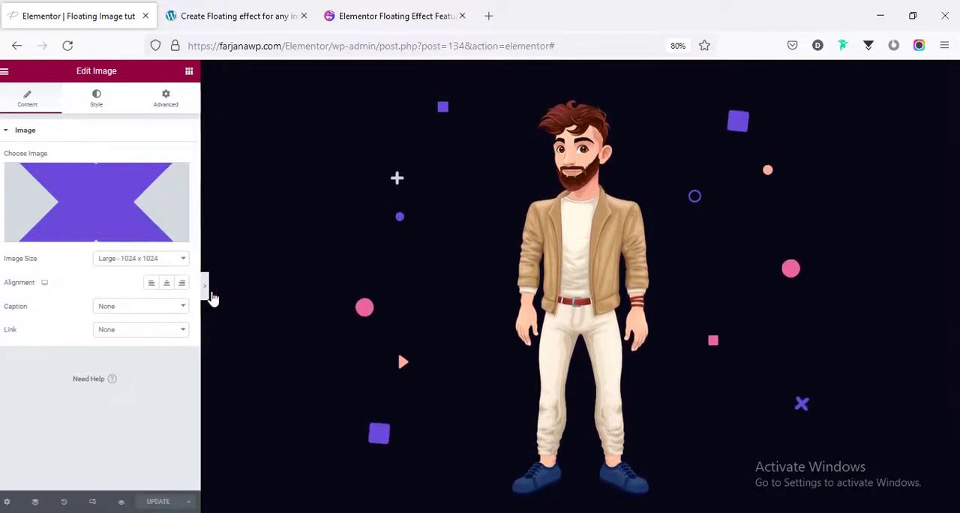
Step: Collapse the Elementor panel to preview the finished floating-shapes section, then open the homepage
click(205, 286)
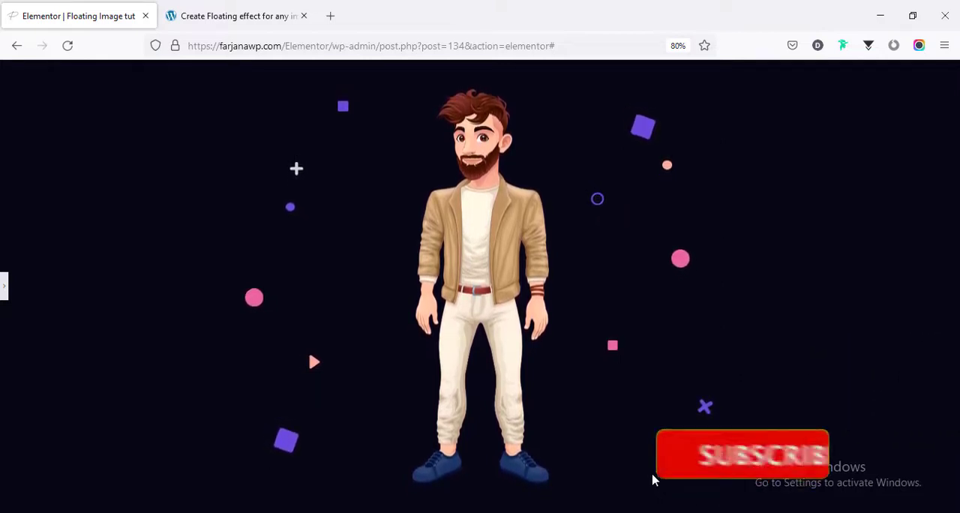
click(741, 456)
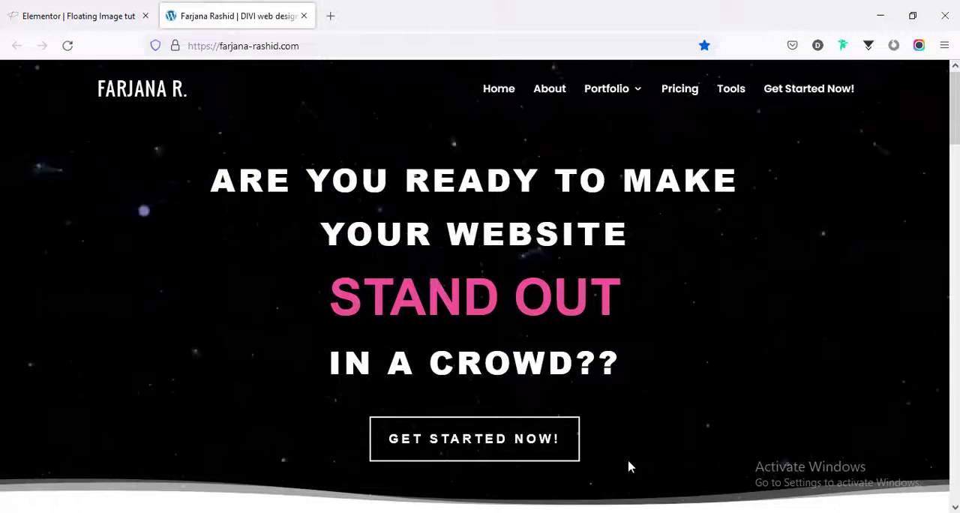
mouse_move(544, 468)
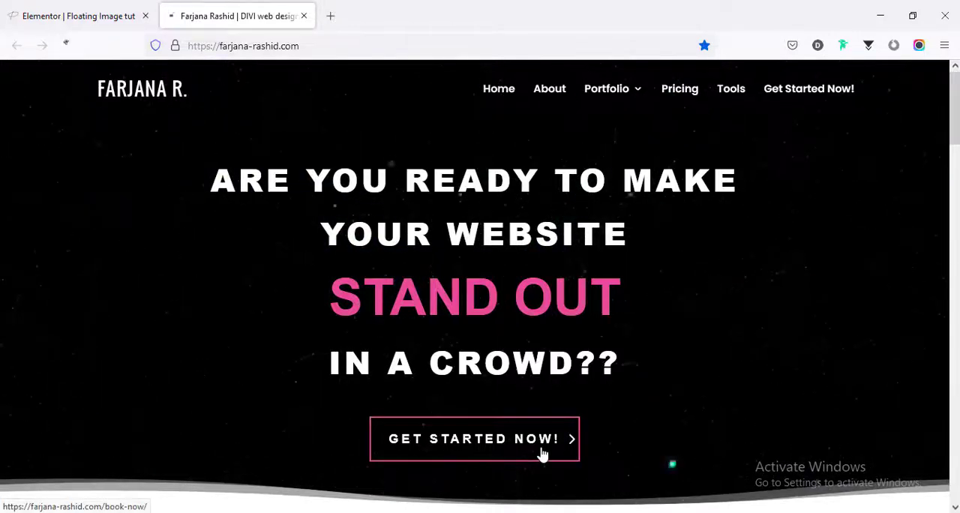
Step: Open the GET STARTED NOW! booking page and scroll through its project inquiry form
click(474, 441)
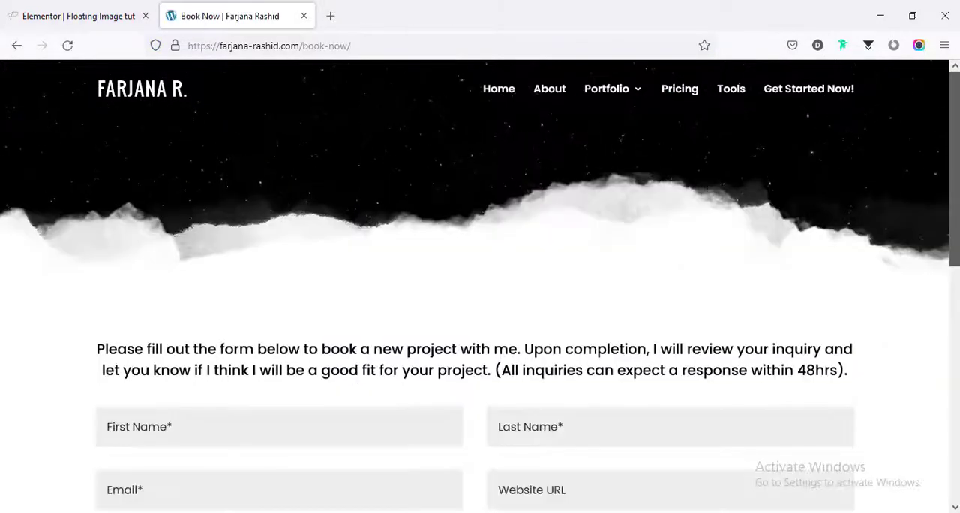
scroll(down, 3)
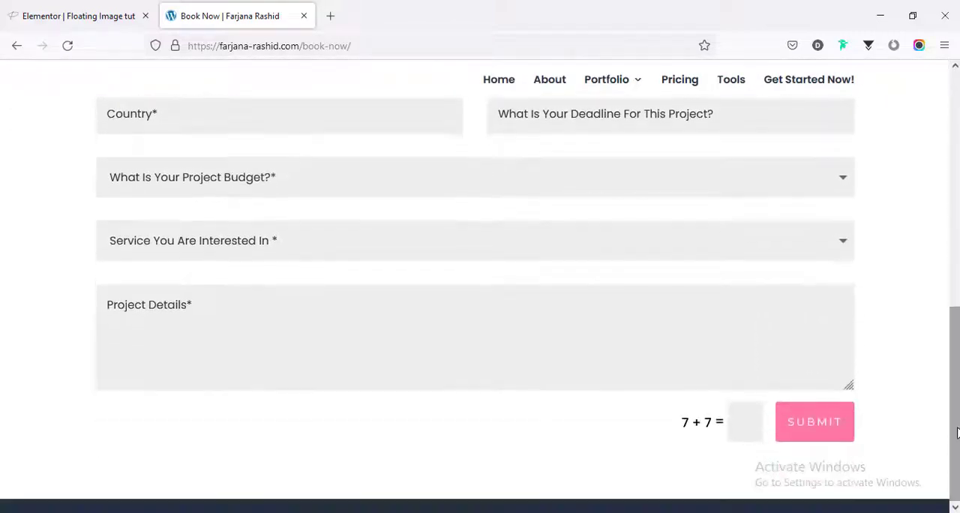